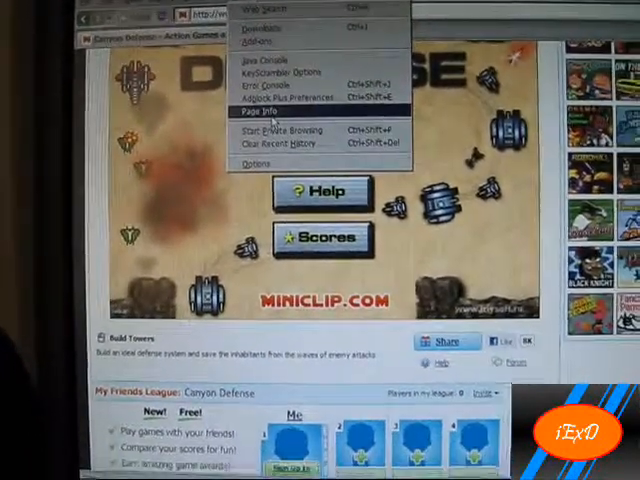
Step: Open the Page Info window for the Canyon Defense game page from the Tools menu
click(262, 111)
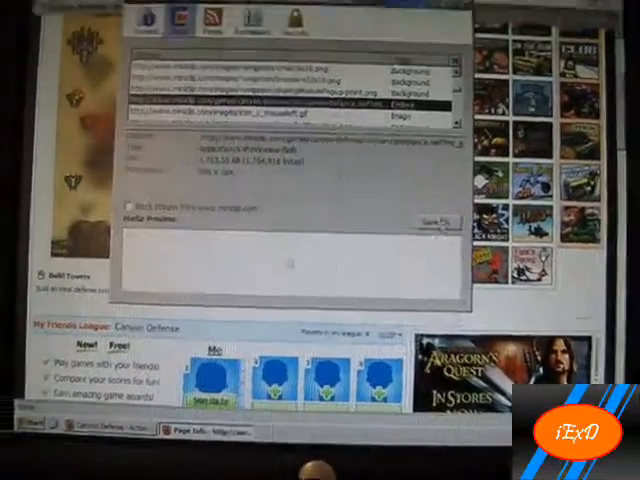
Step: Save the selected Canyon Defense .swf media entry, opening a save dialog on the Desktop
click(428, 216)
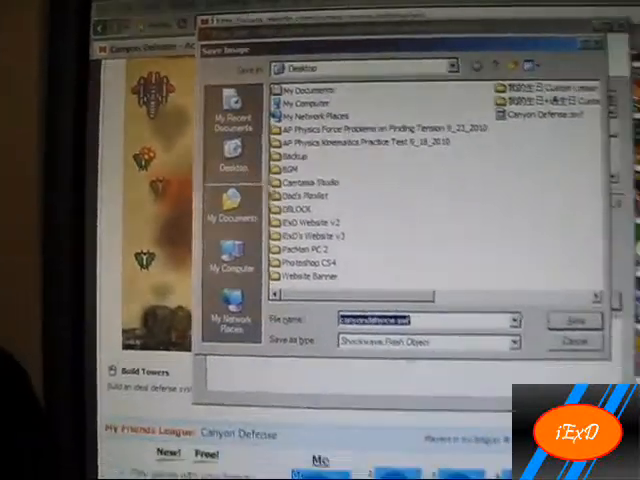